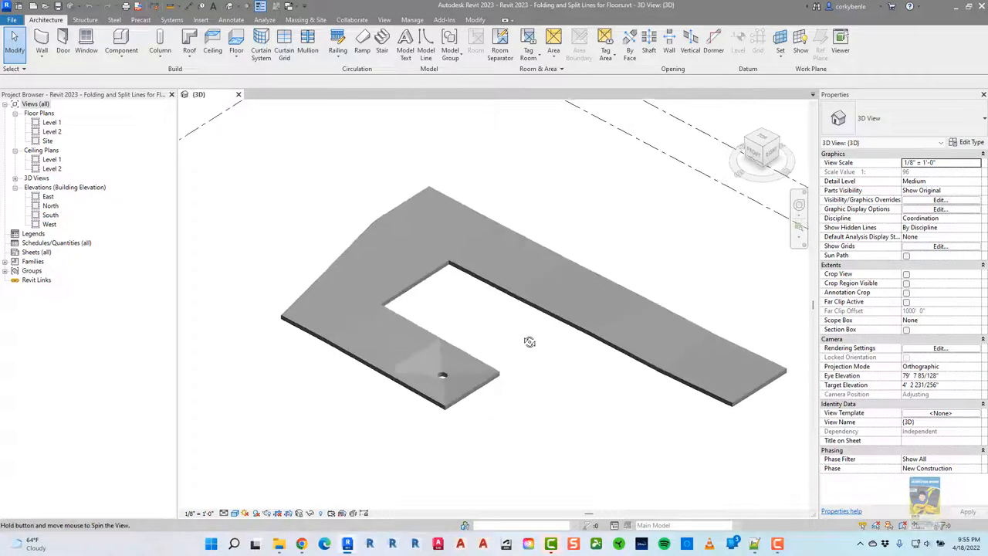
# Step: Open the Level 1 floor plan from the Project Browser after orbiting the model
pyautogui.moveTo(530, 342); pyautogui.dragTo(667, 346)
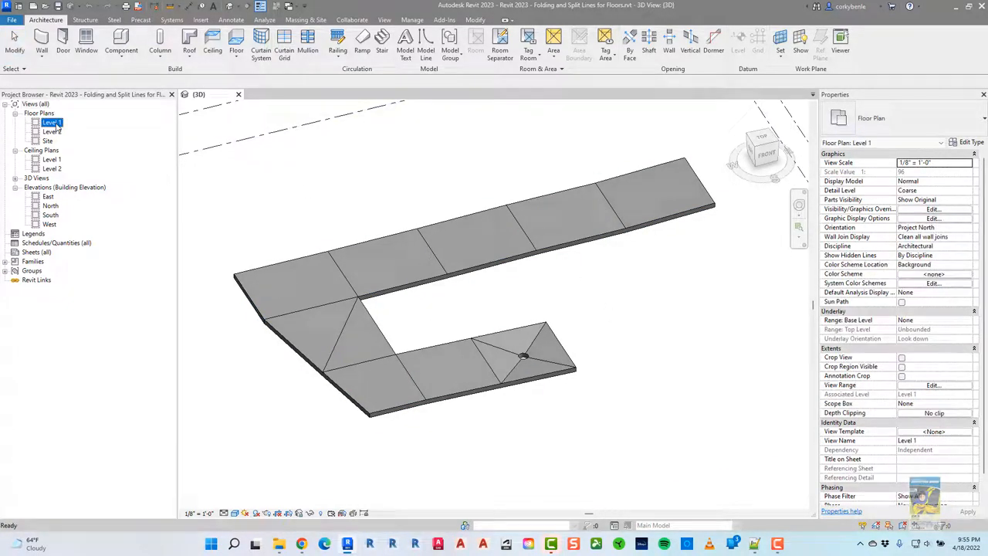
pyautogui.doubleClick(53, 122)
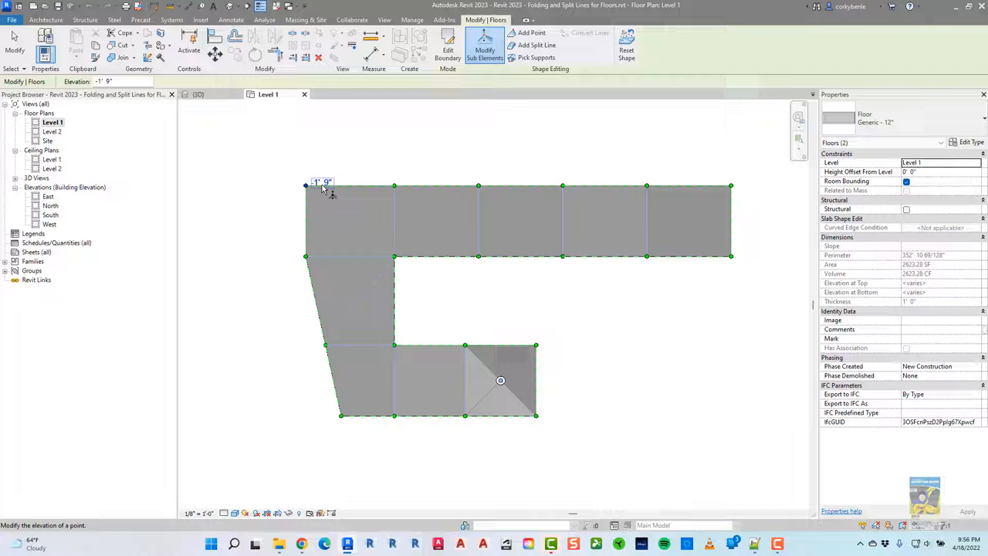
pyautogui.moveTo(395, 188)
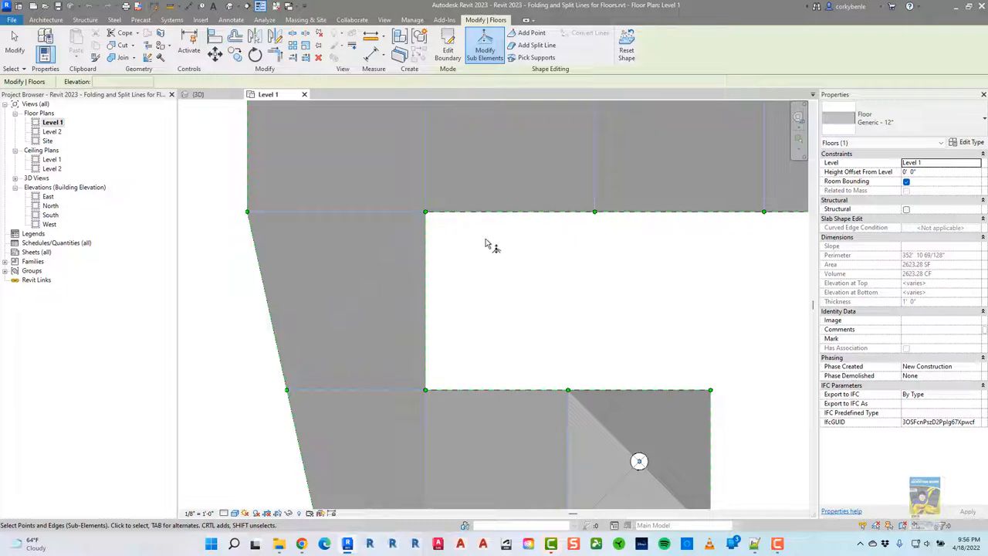
# Step: Switch to the {3D} view to inspect the floor's split lines
pyautogui.click(198, 94)
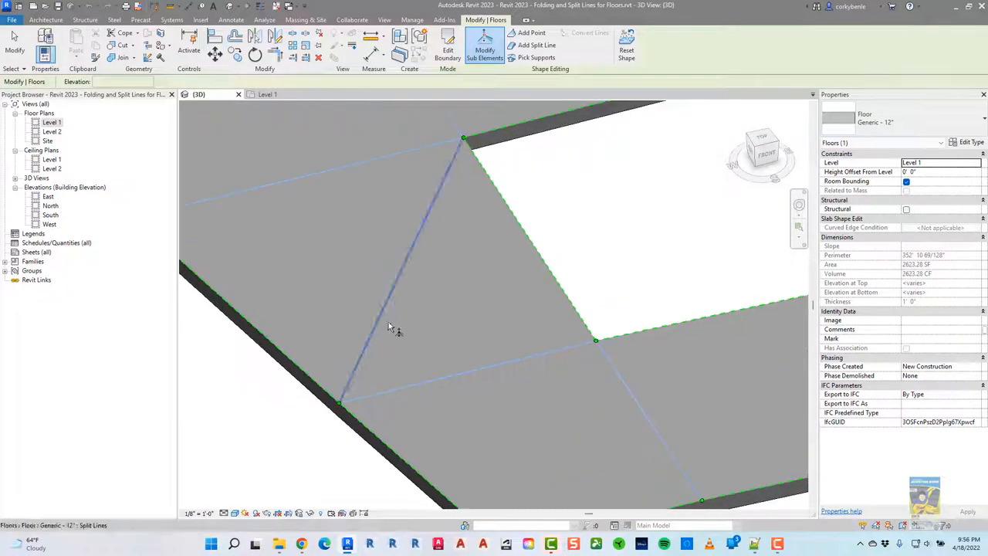
pyautogui.moveTo(404, 279)
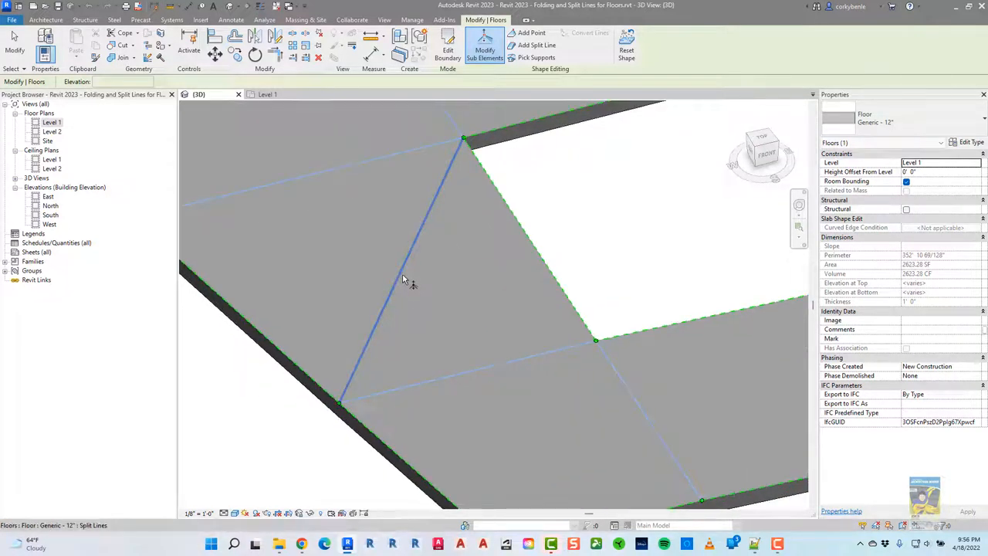
pyautogui.moveTo(414, 249)
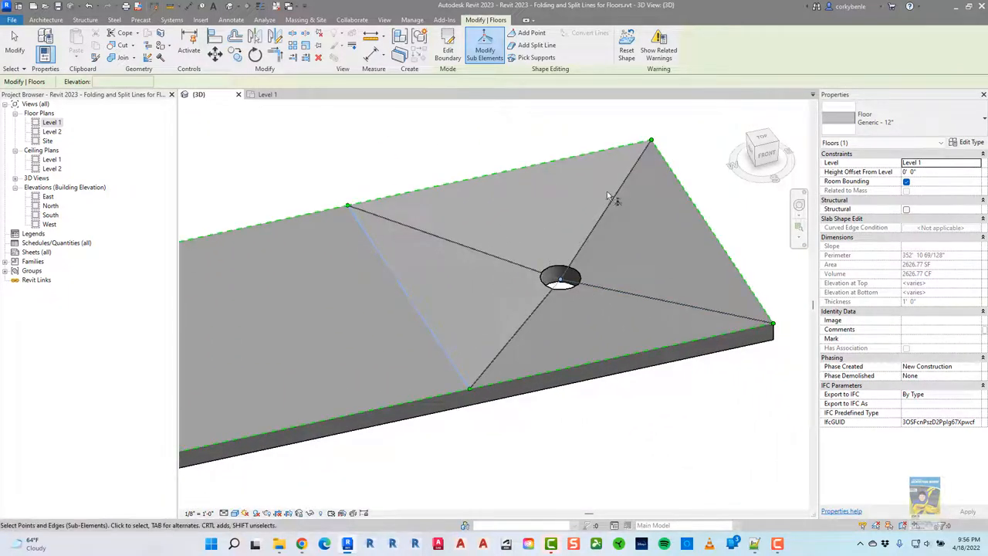
pyautogui.moveTo(610, 213)
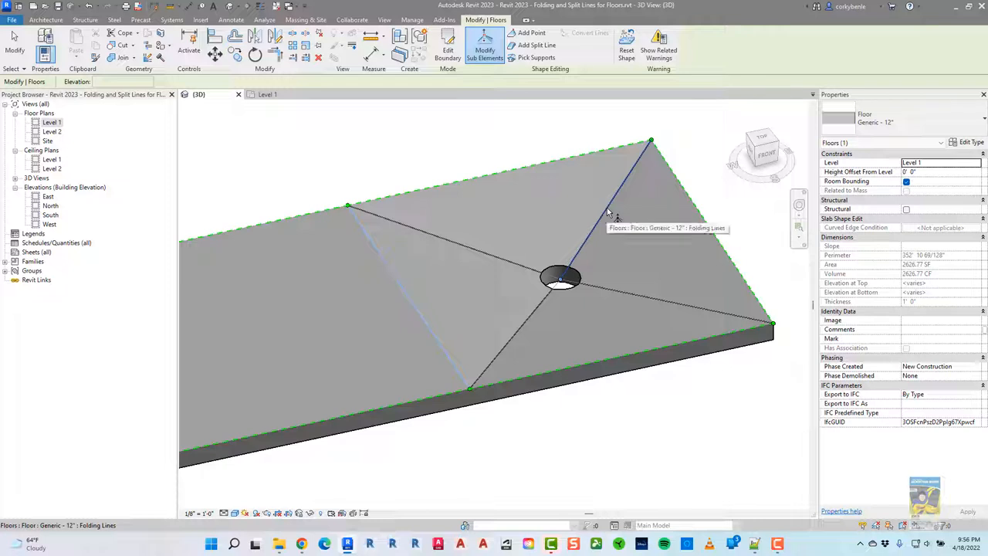
pyautogui.moveTo(560, 286)
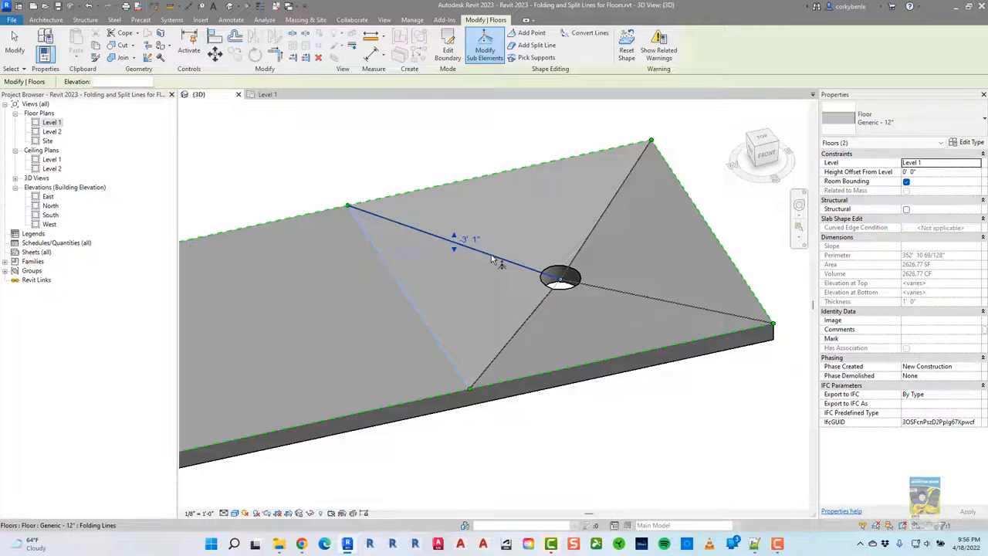
# Step: Select the folding lines around the drain for conversion to split lines
pyautogui.moveTo(562, 280); pyautogui.dragTo(562, 263)
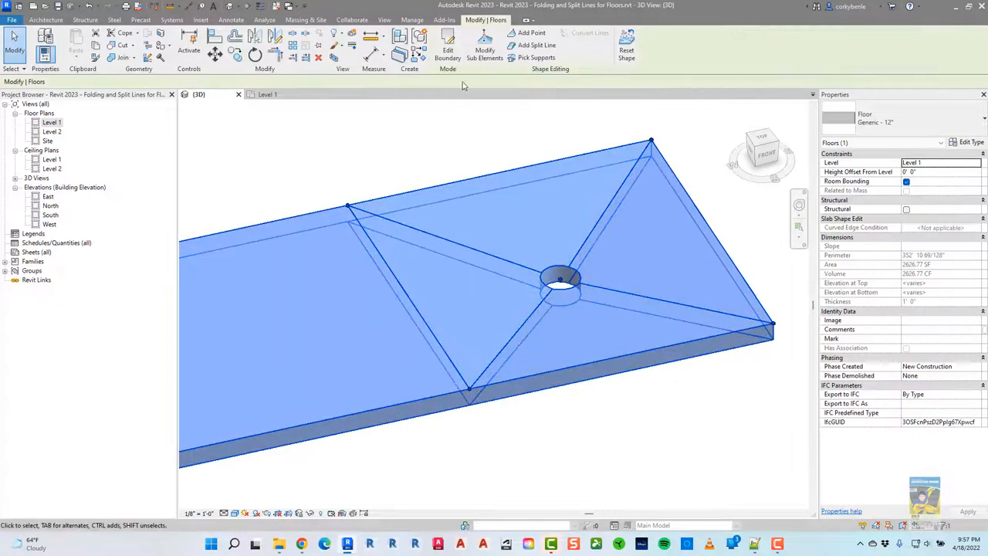
# Step: Resume Modify Sub Elements on the selected floor to edit its points and edges
pyautogui.click(485, 44)
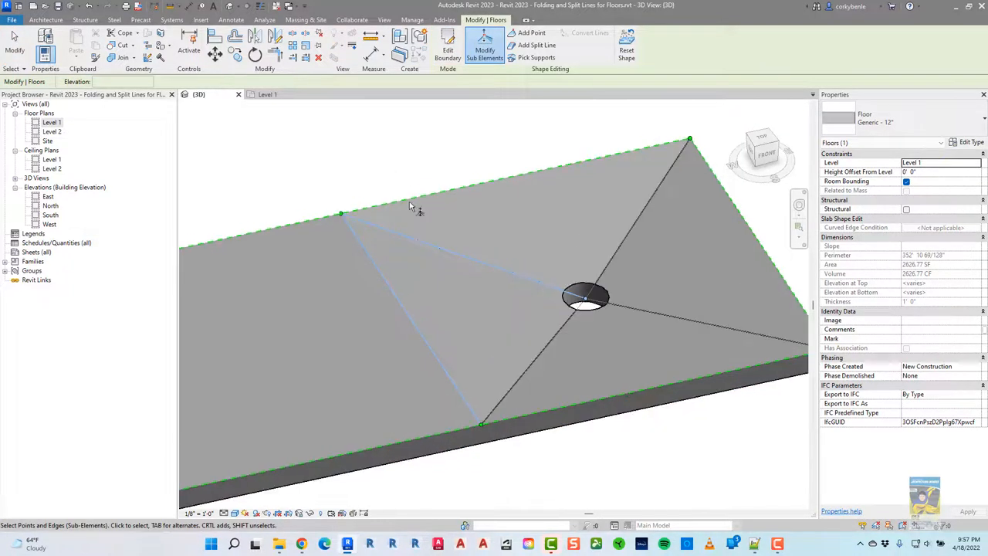
pyautogui.moveTo(630, 235)
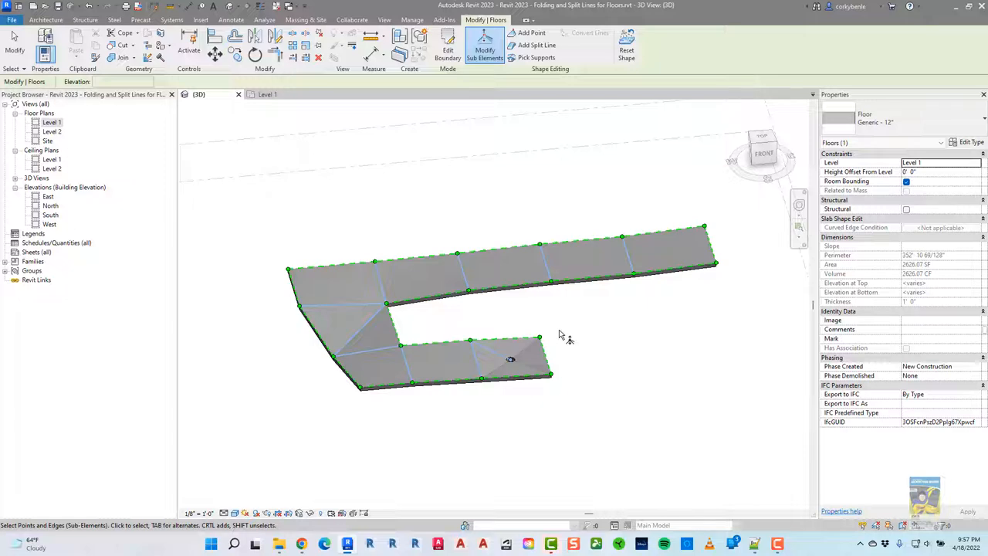
pyautogui.moveTo(569, 333); pyautogui.dragTo(581, 328)
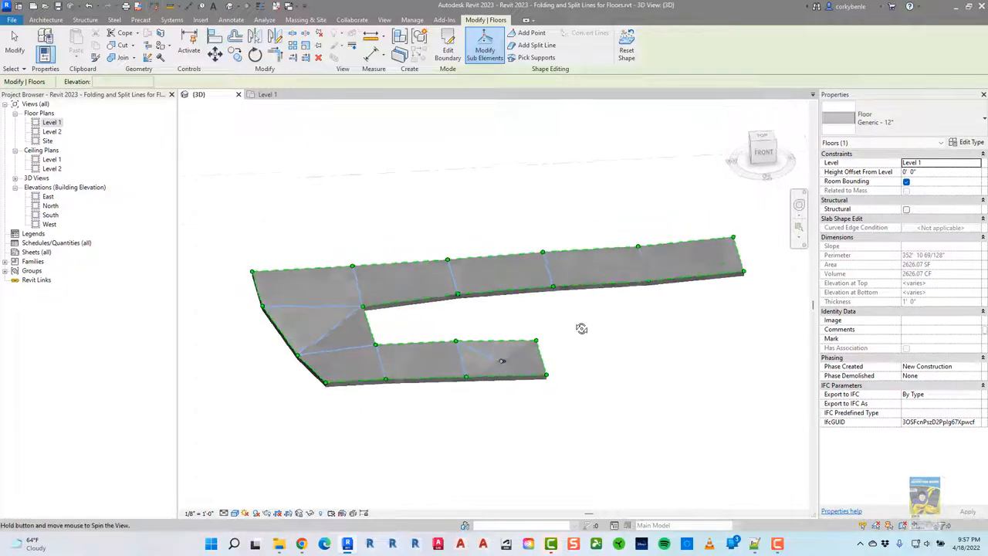
pyautogui.moveTo(581, 327); pyautogui.dragTo(698, 321)
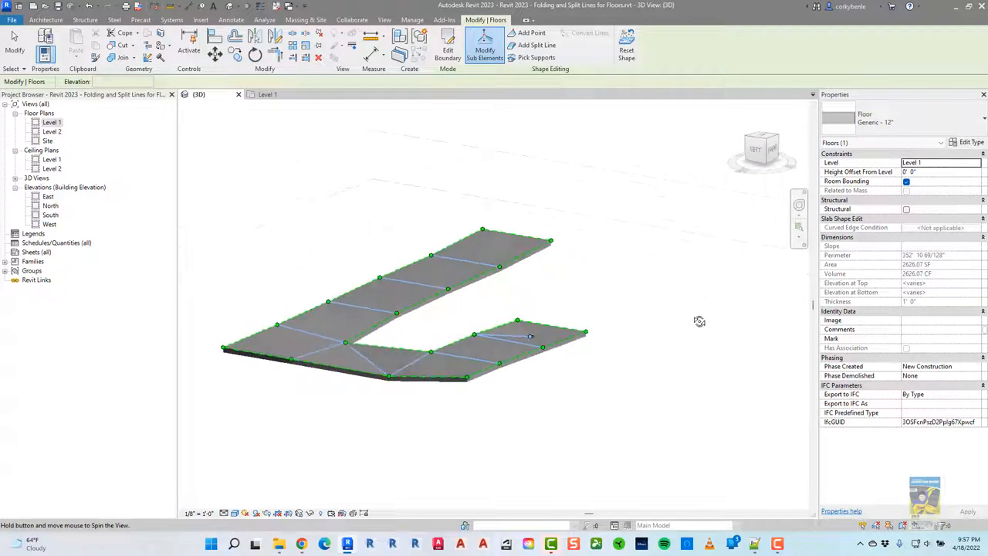
pyautogui.moveTo(698, 322); pyautogui.dragTo(676, 312)
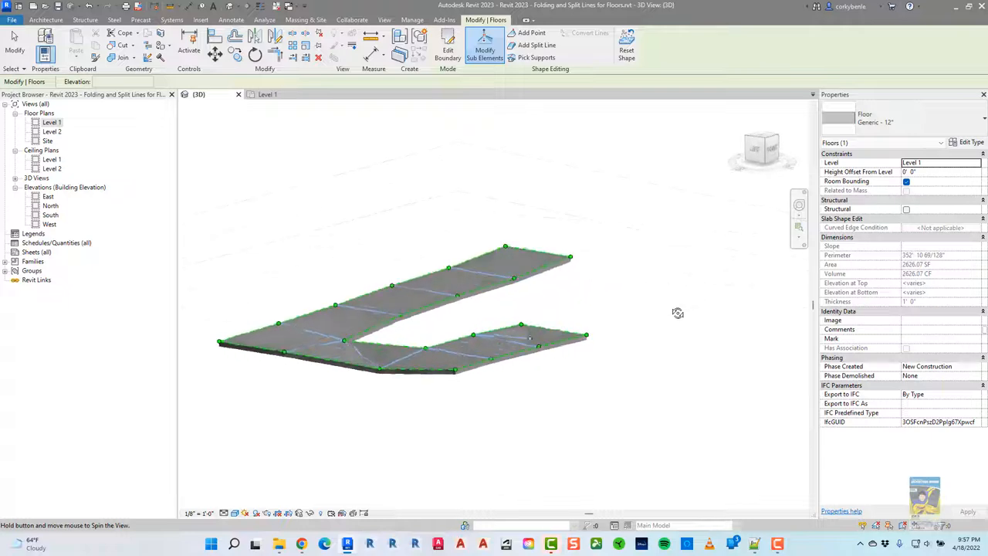